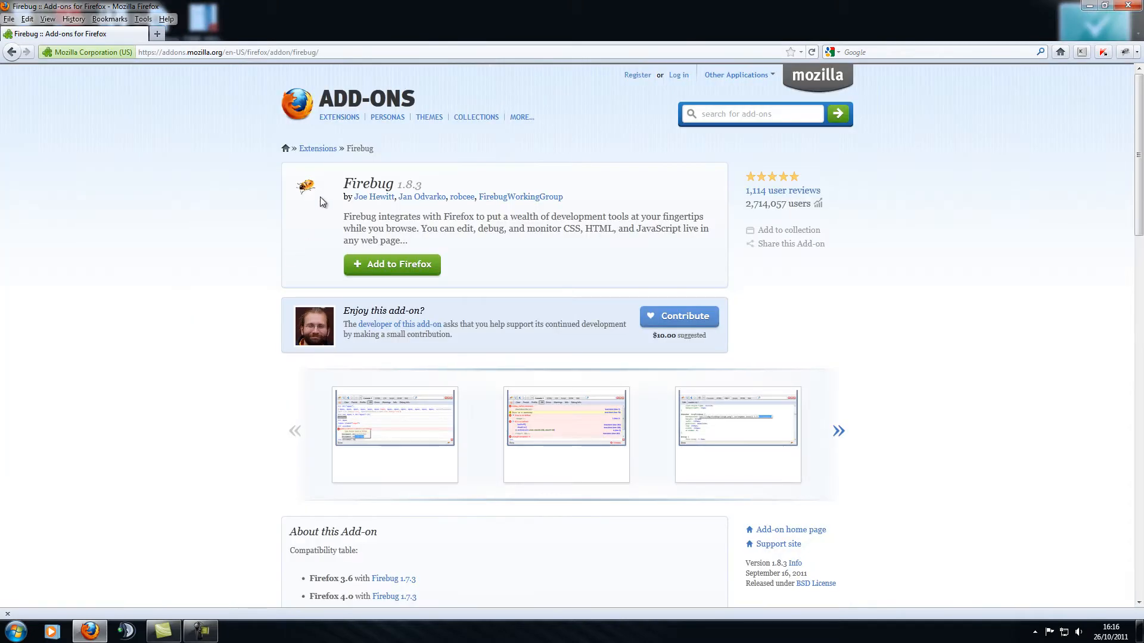
{"action": "mouse_move", "coordinate": [462, 197]}
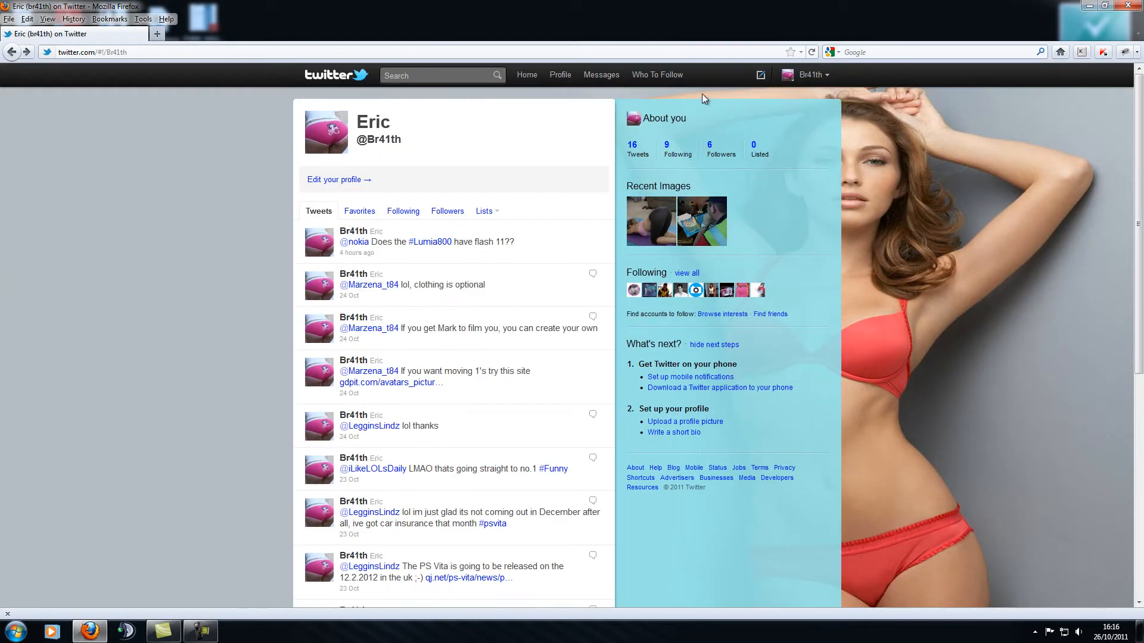
Reach the Design tab of the account settings from the account menu
{"action": "left_click", "coordinate": [810, 74]}
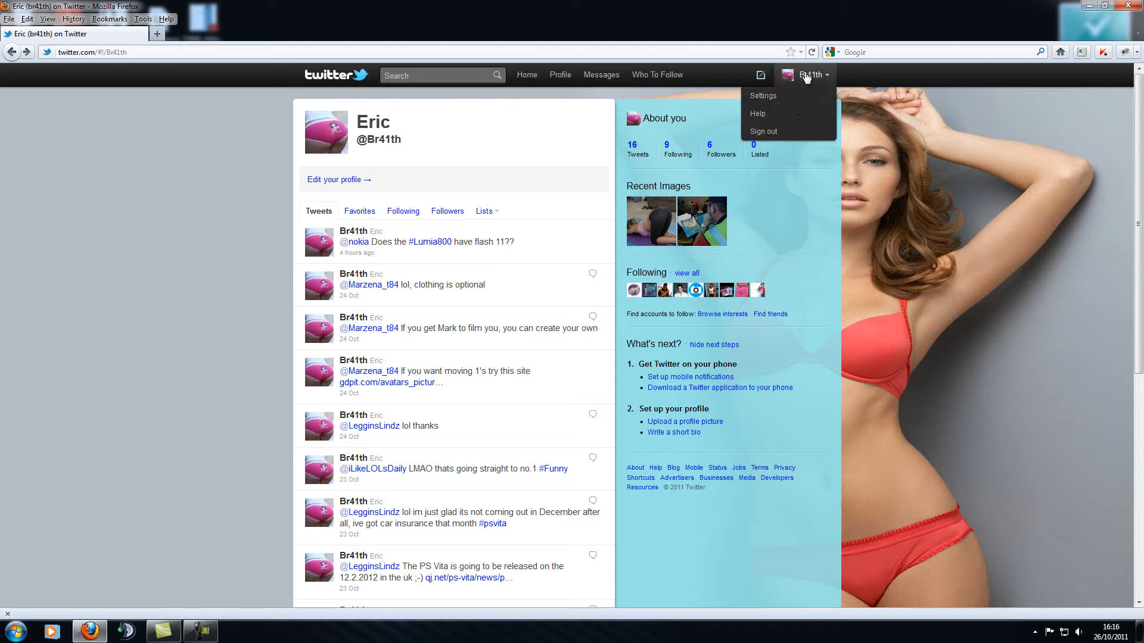
{"action": "left_click", "coordinate": [763, 95]}
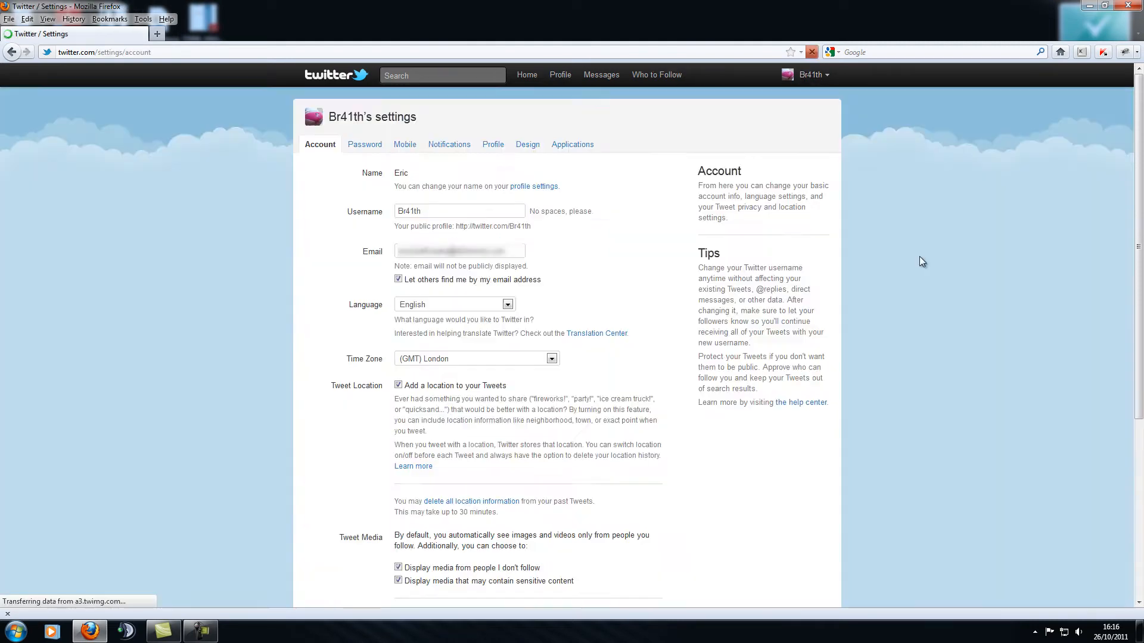
{"action": "left_click", "coordinate": [527, 144]}
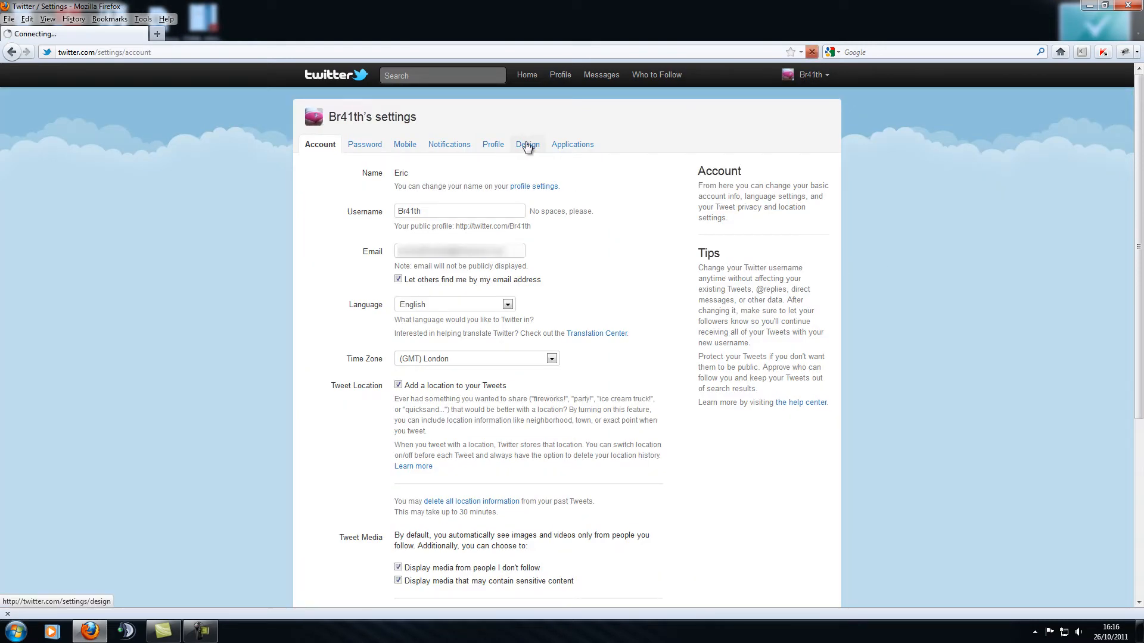
{"action": "left_click", "coordinate": [527, 145]}
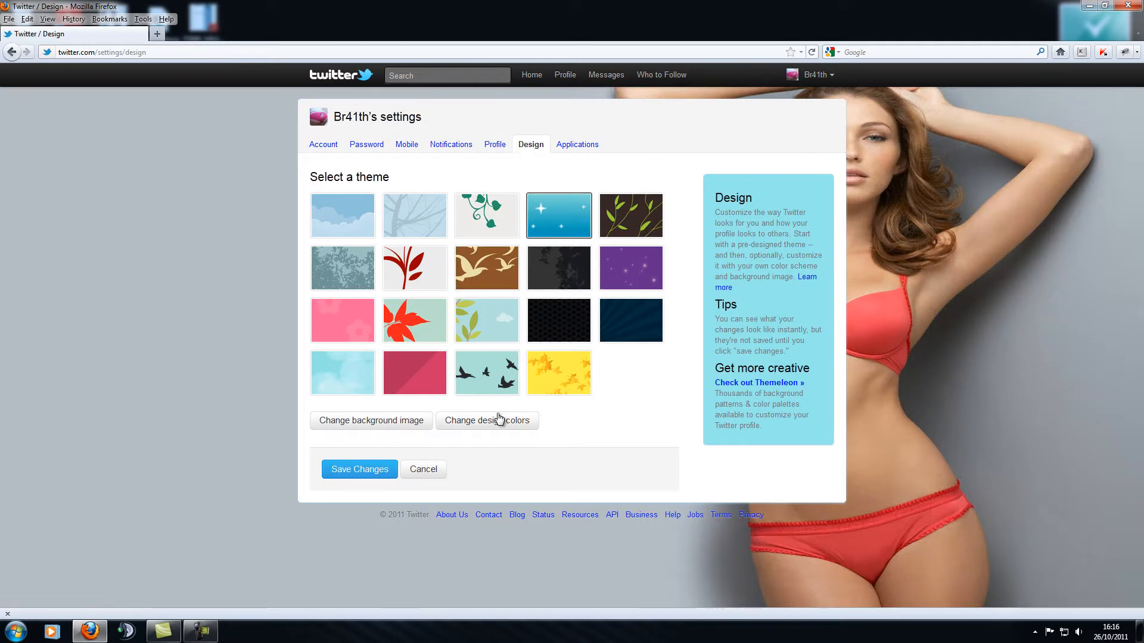
Show the design colour swatches and inspect the page's markup to find the sidebar fill code
{"action": "left_click", "coordinate": [486, 420]}
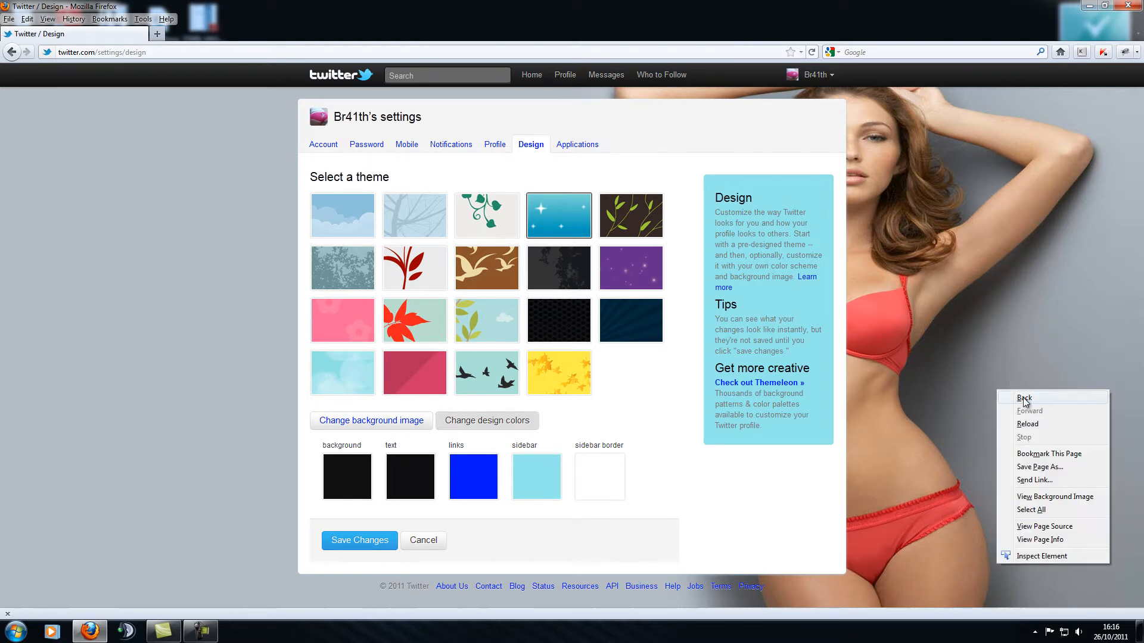
{"action": "mouse_move", "coordinate": [1027, 562]}
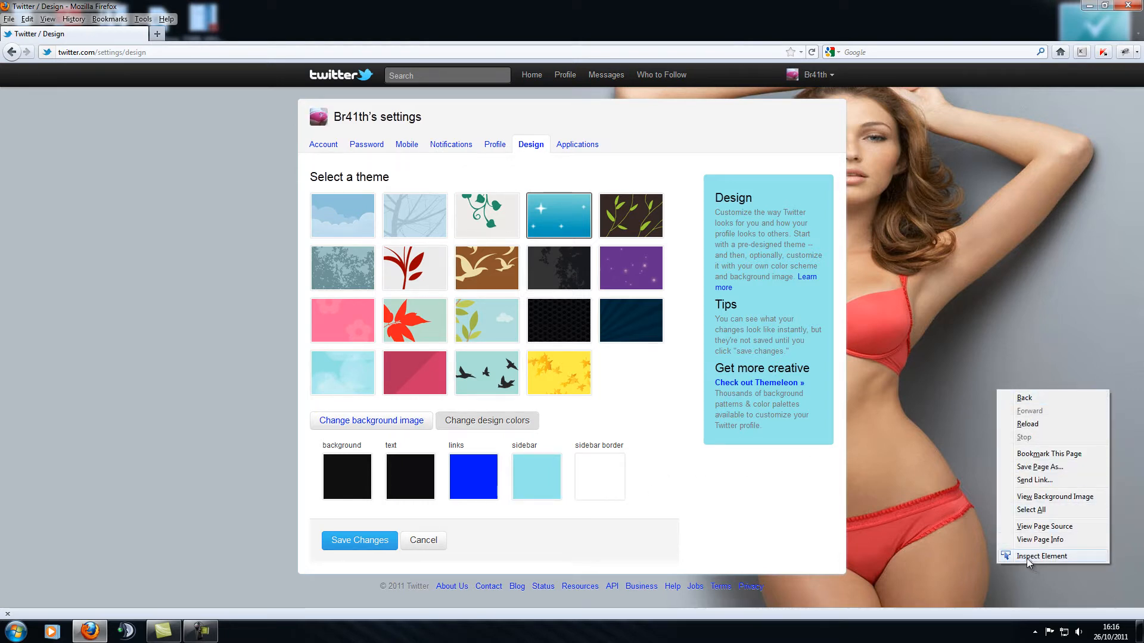
{"action": "left_click", "coordinate": [1044, 556]}
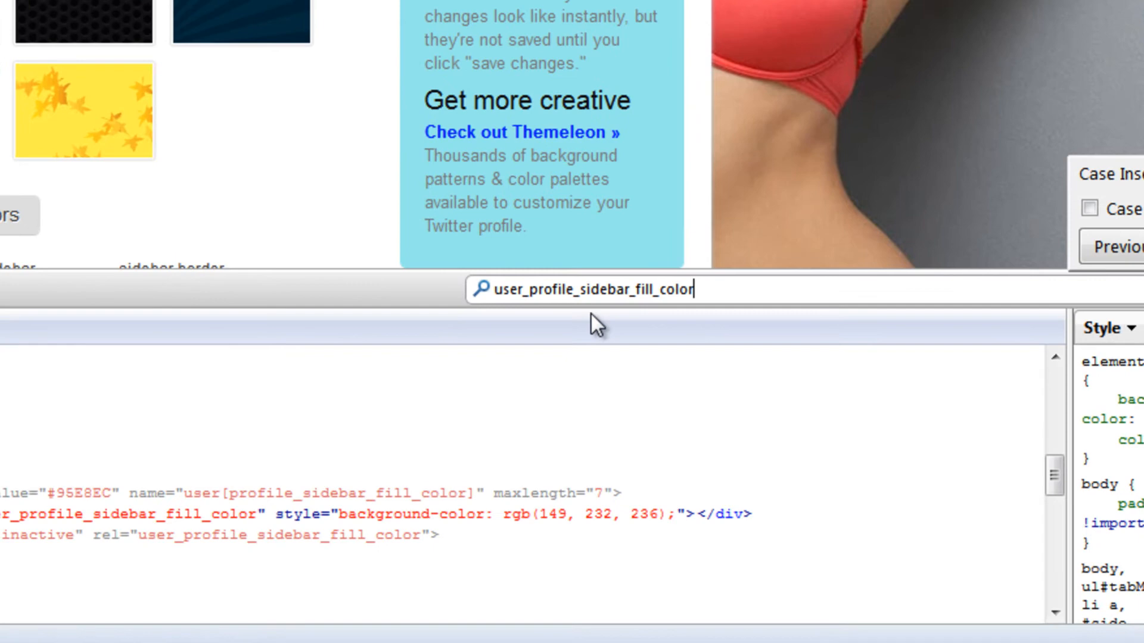
{"action": "mouse_move", "coordinate": [643, 303]}
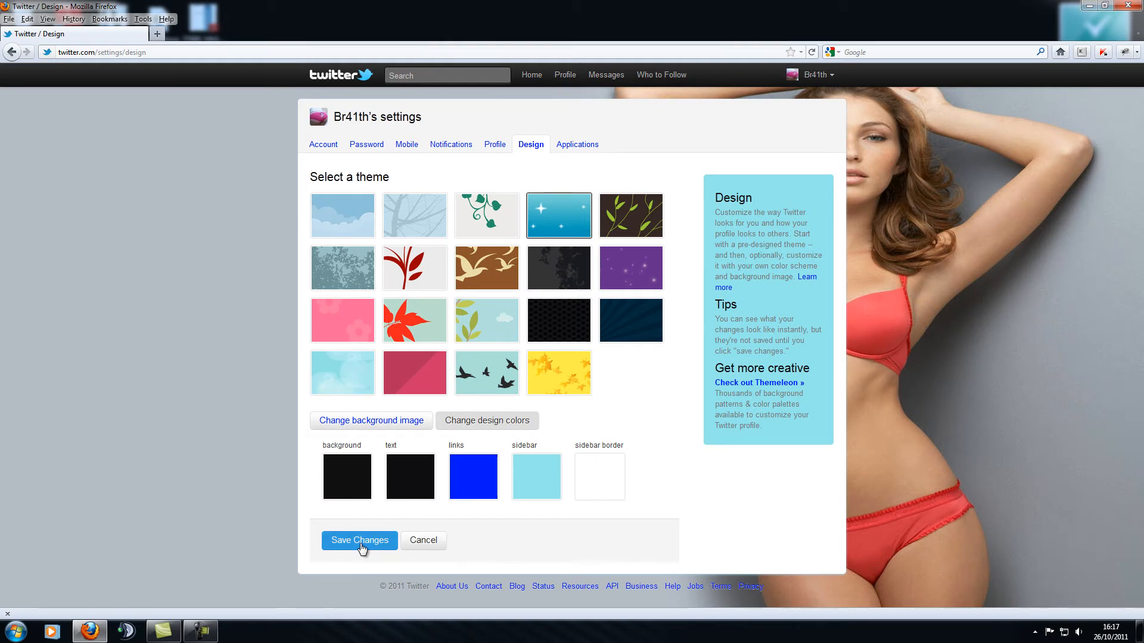
Save the edited design colours so the information panel loses its light-blue fill
{"action": "left_click", "coordinate": [359, 541]}
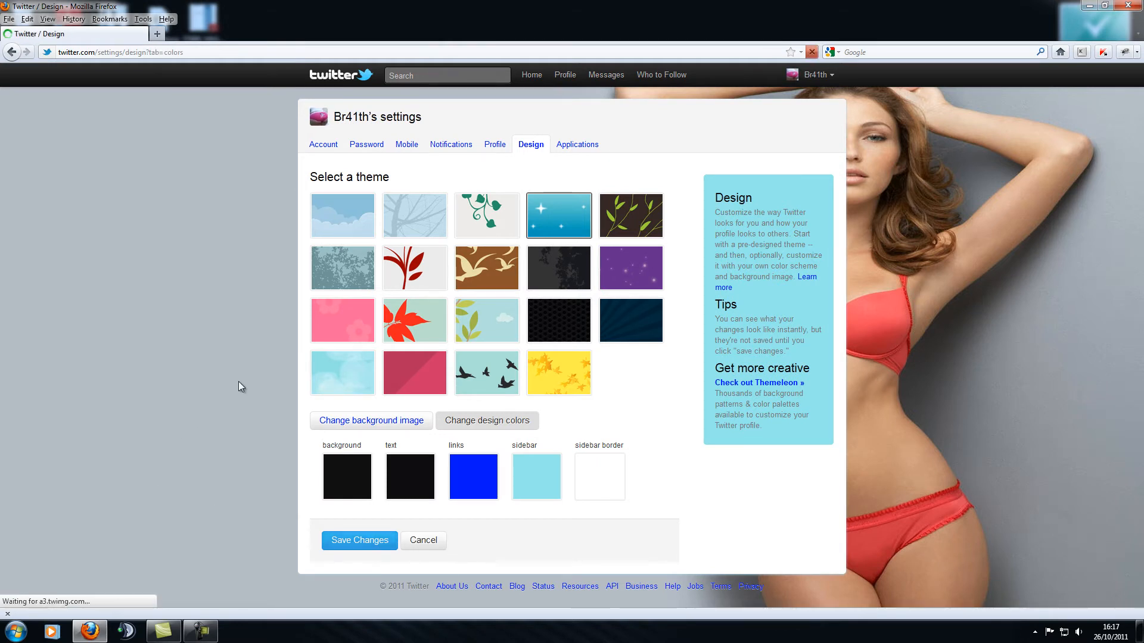
{"action": "left_click", "coordinate": [359, 541]}
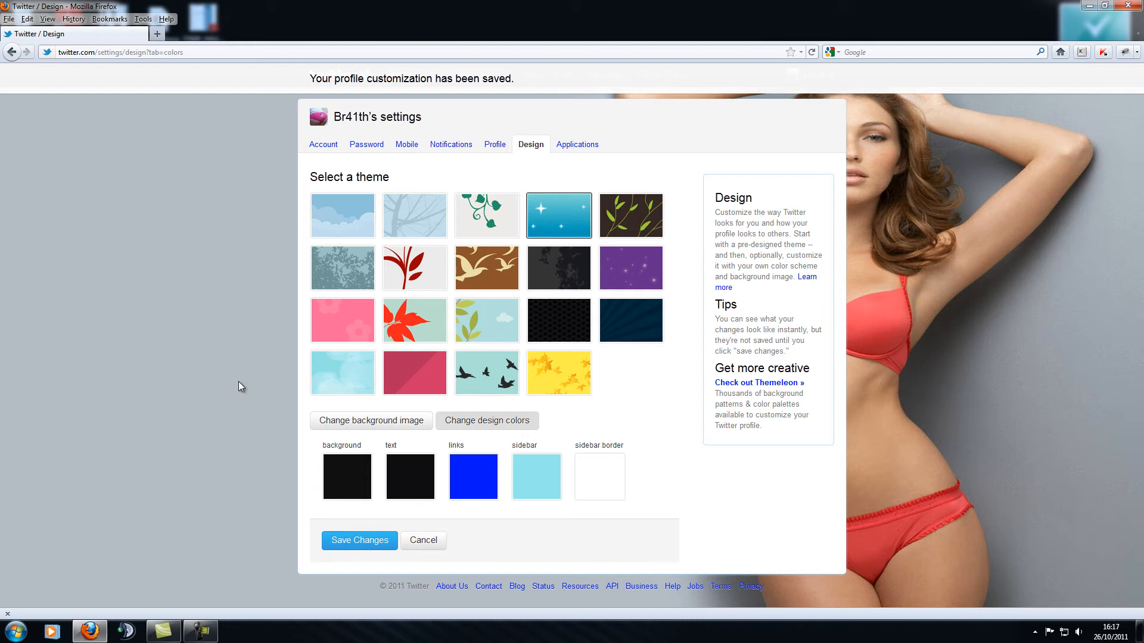
{"action": "mouse_move", "coordinate": [686, 136]}
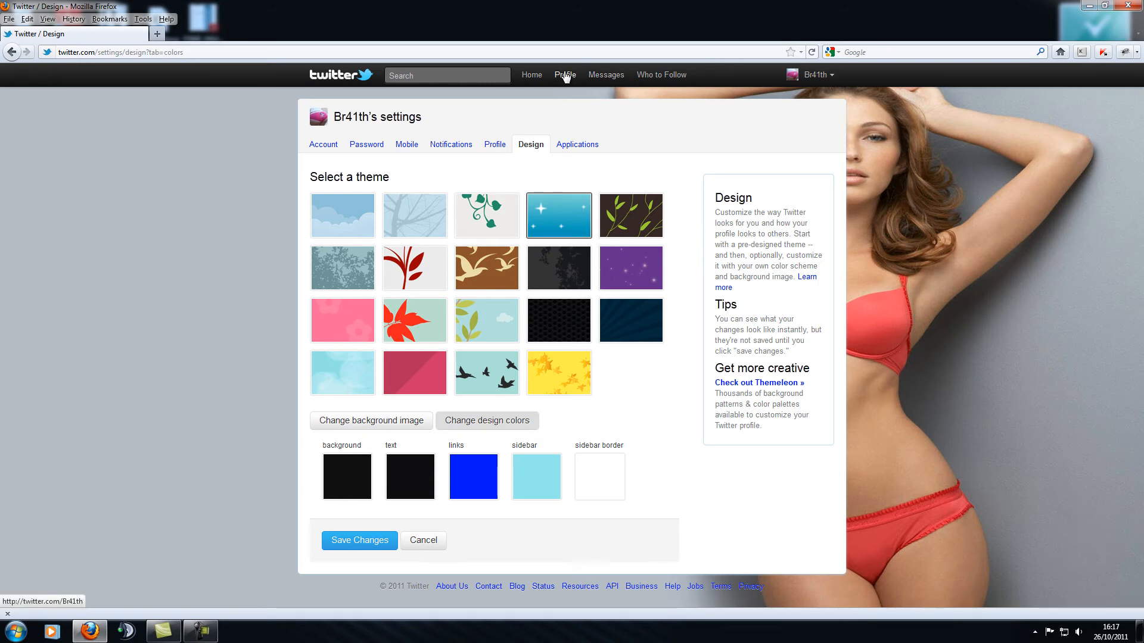
View the profile to confirm the About panel is transparent over the background image
{"action": "left_click", "coordinate": [565, 74]}
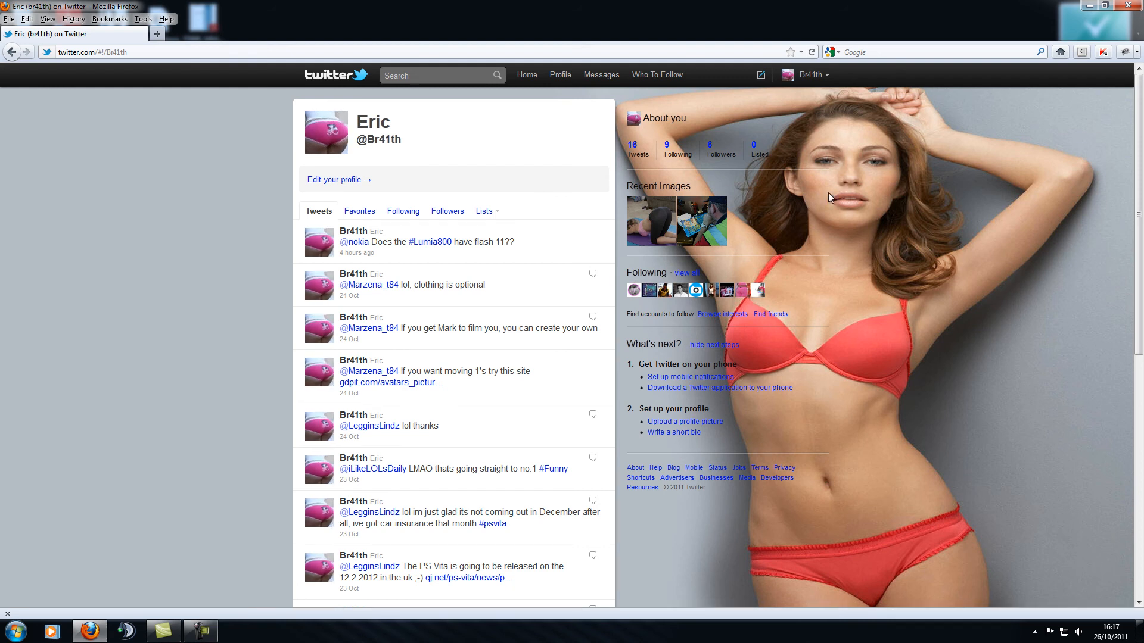
{"action": "mouse_move", "coordinate": [794, 258]}
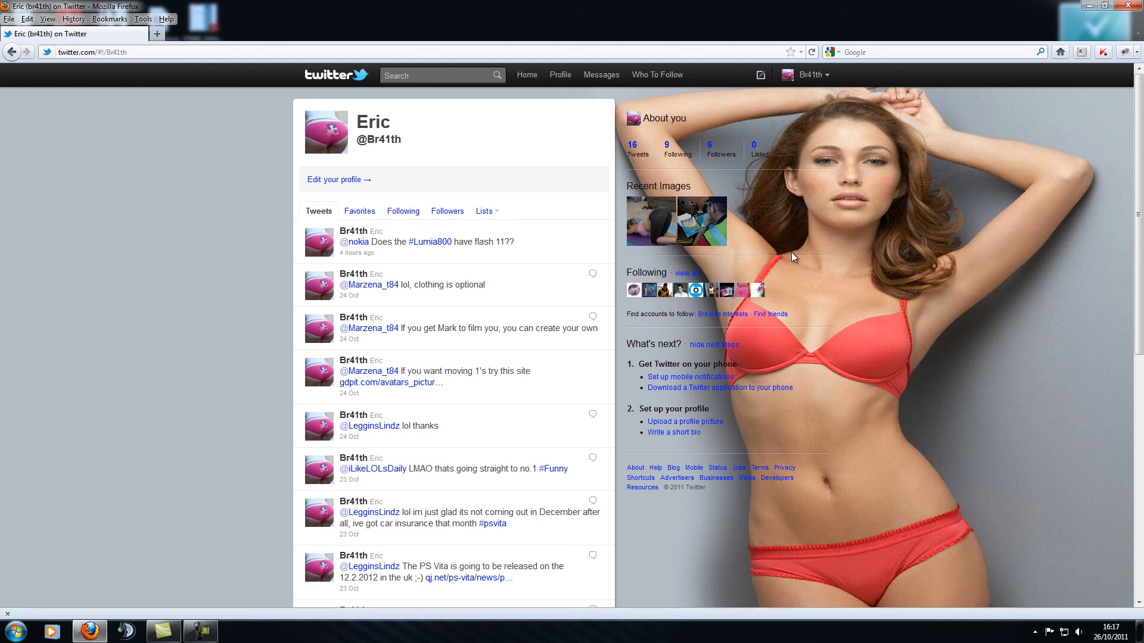
{"action": "mouse_move", "coordinate": [704, 126]}
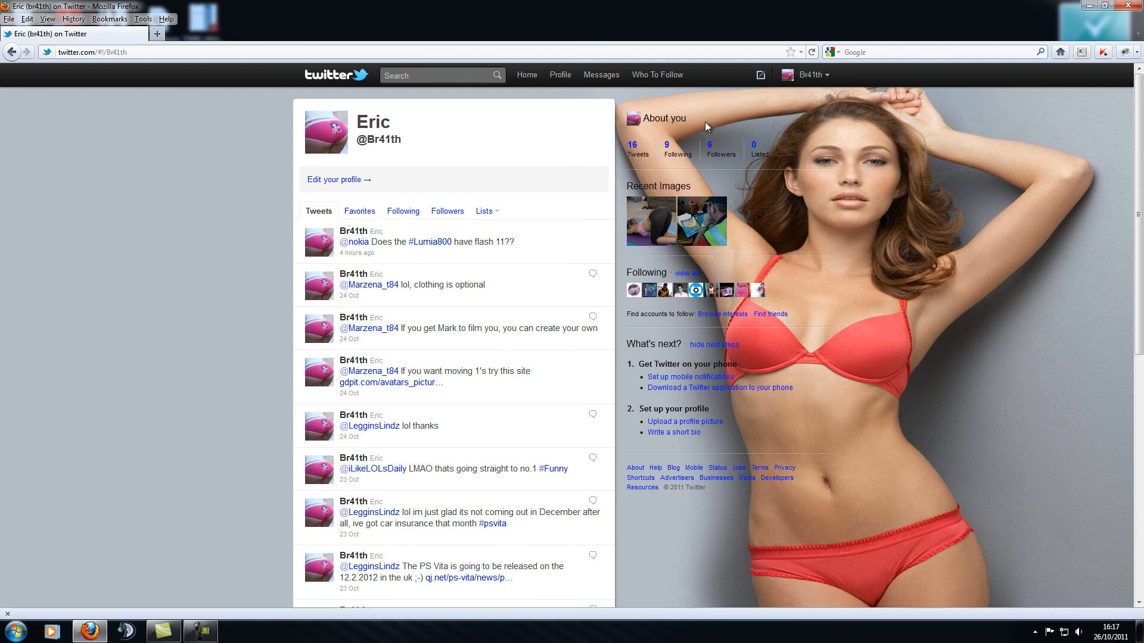